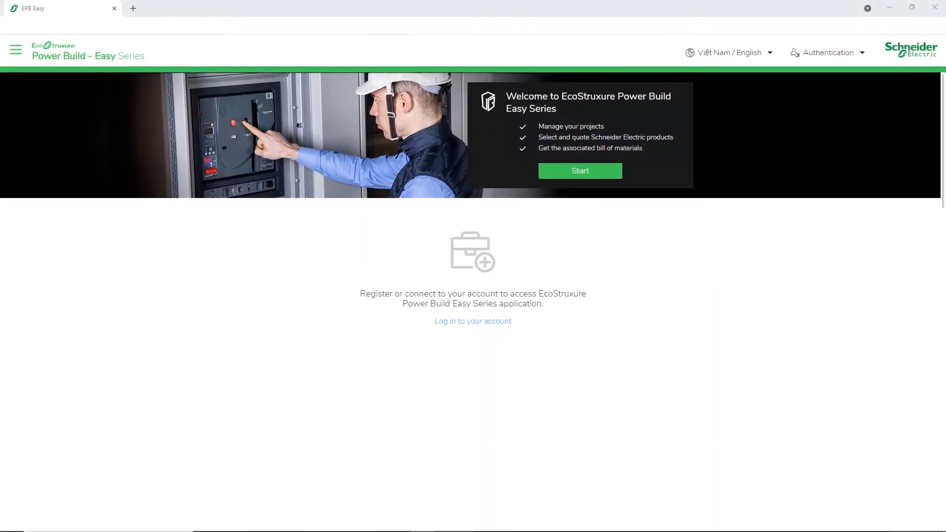
Log in with the saved account and agree to the terms to reach the projects list
{"action": "left_click", "coordinate": [827, 52]}
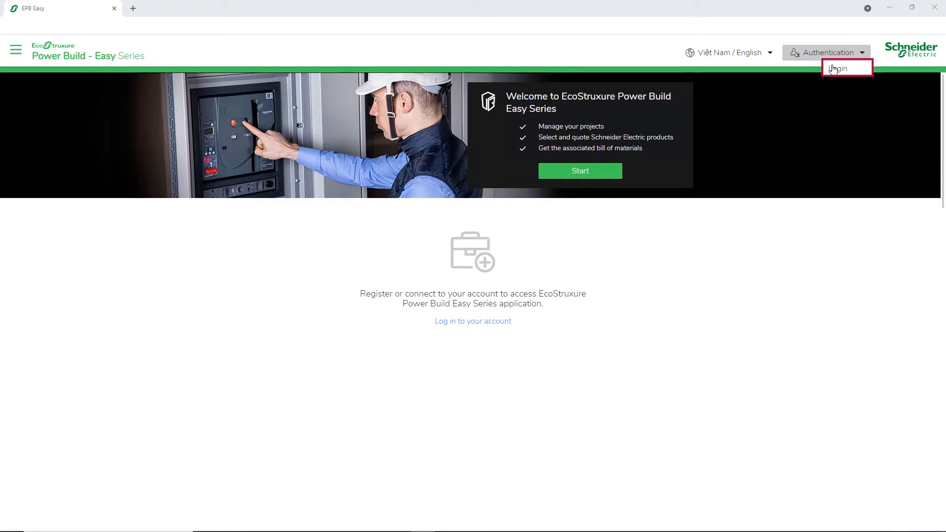
{"action": "left_click", "coordinate": [837, 68]}
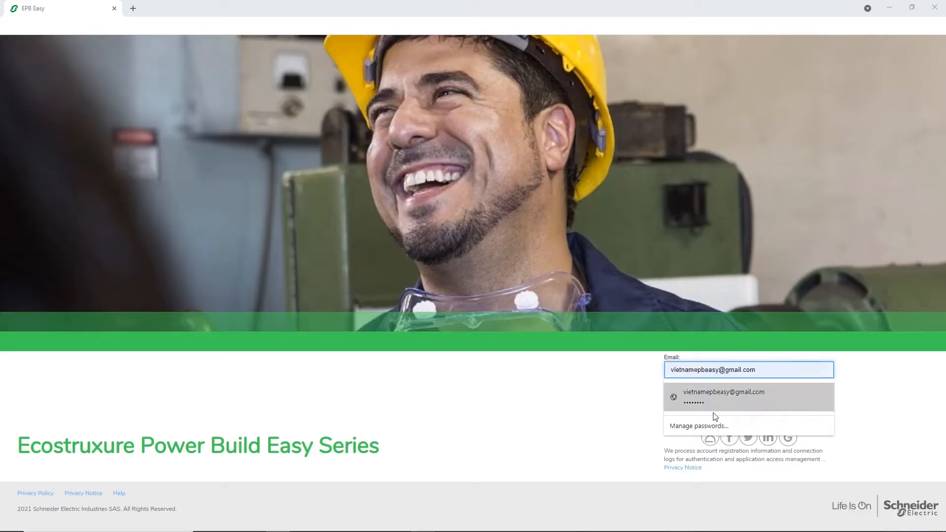
{"action": "left_click", "coordinate": [747, 396]}
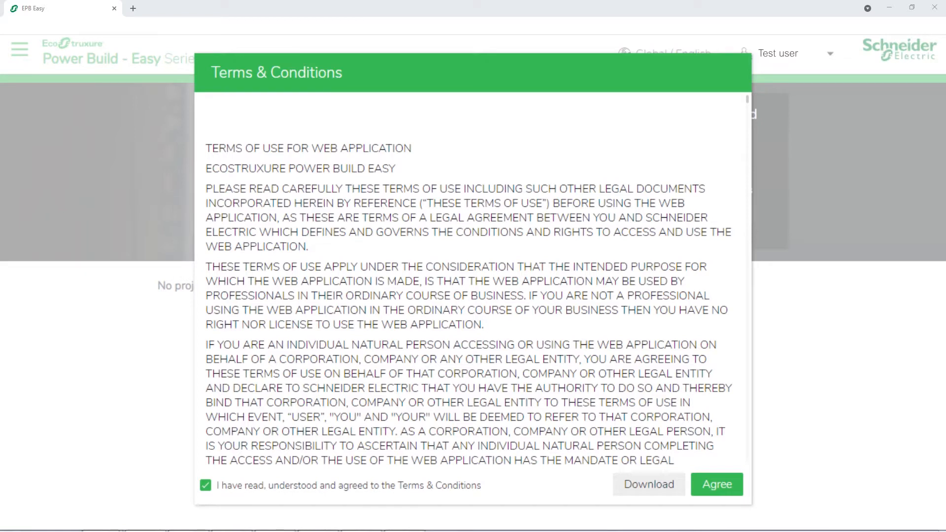
{"action": "left_click", "coordinate": [716, 484]}
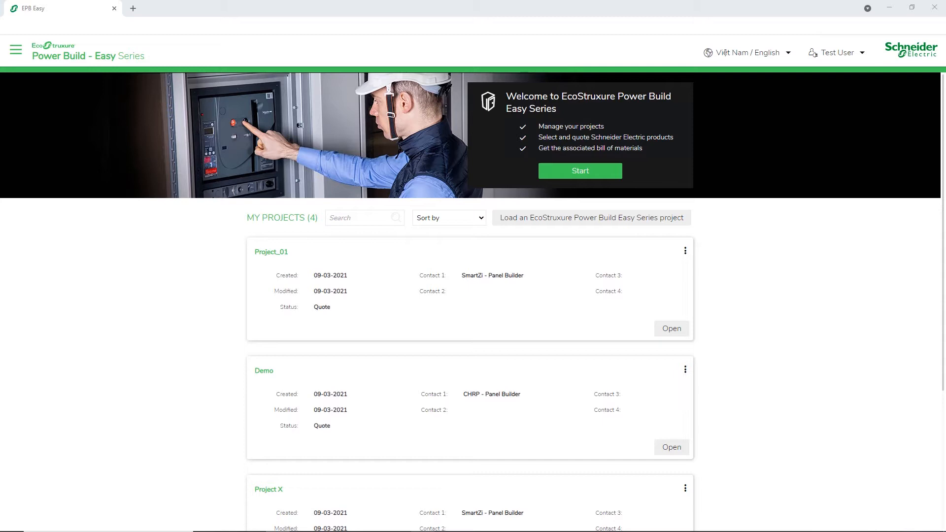
From My profile's price lists, download the template xlsx, view it in Excel and close it
{"action": "left_click", "coordinate": [15, 49]}
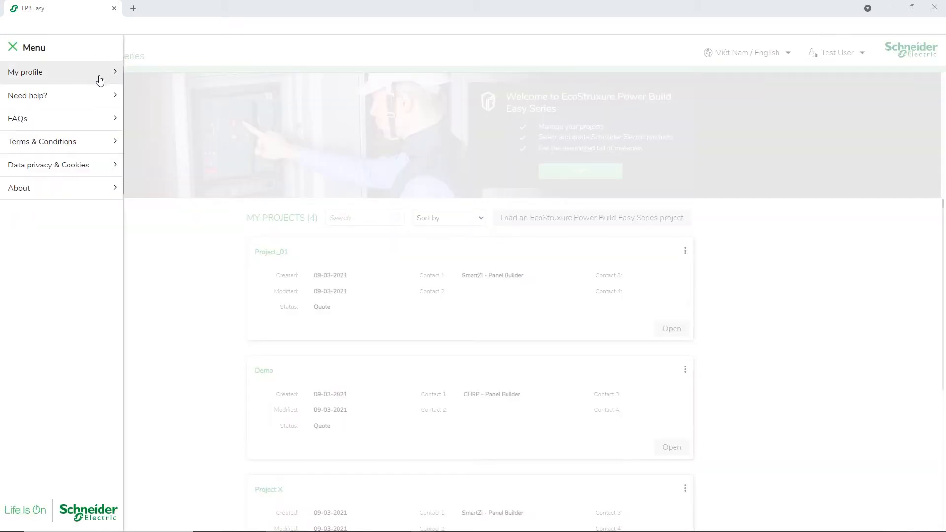
{"action": "left_click", "coordinate": [25, 72]}
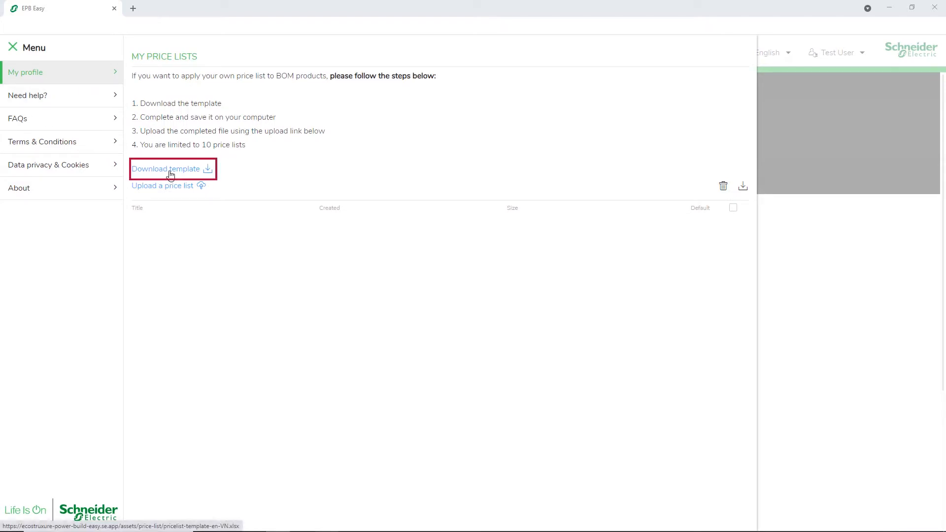
{"action": "left_click", "coordinate": [168, 169]}
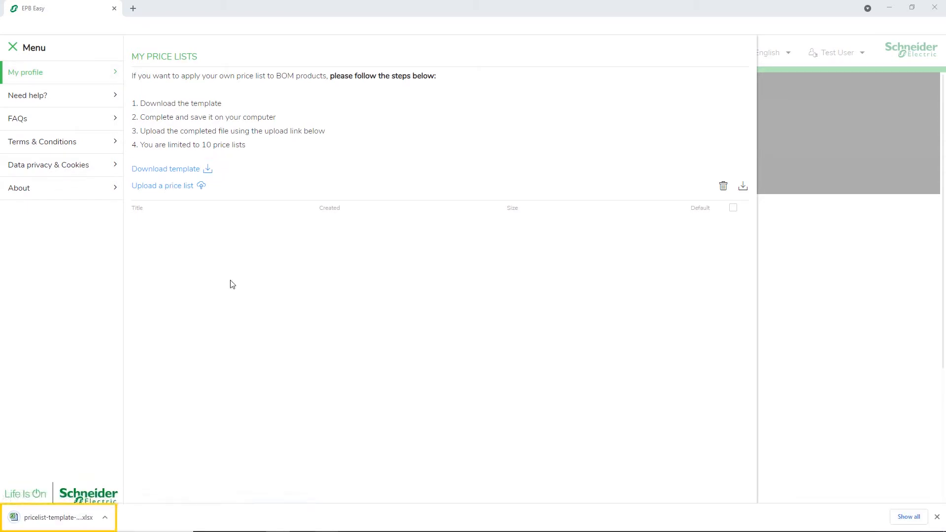
{"action": "mouse_move", "coordinate": [217, 447]}
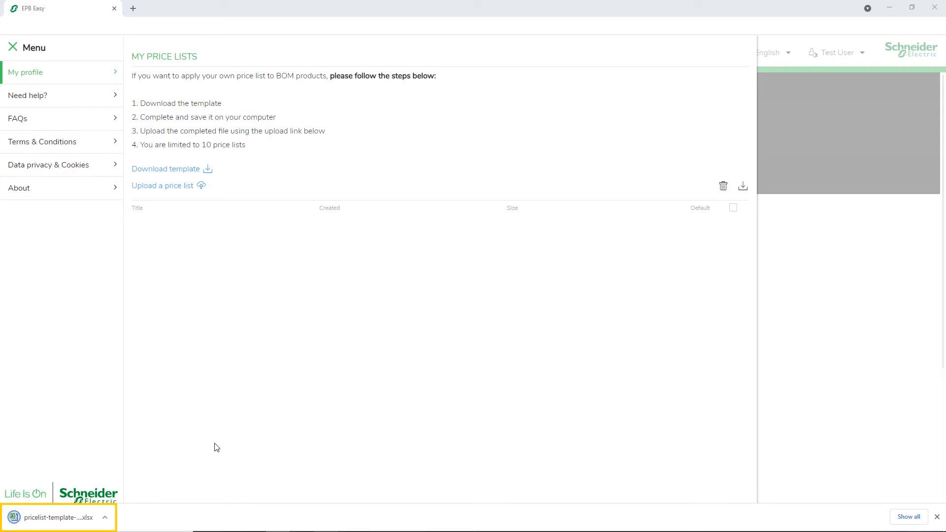
{"action": "left_click", "coordinate": [57, 517]}
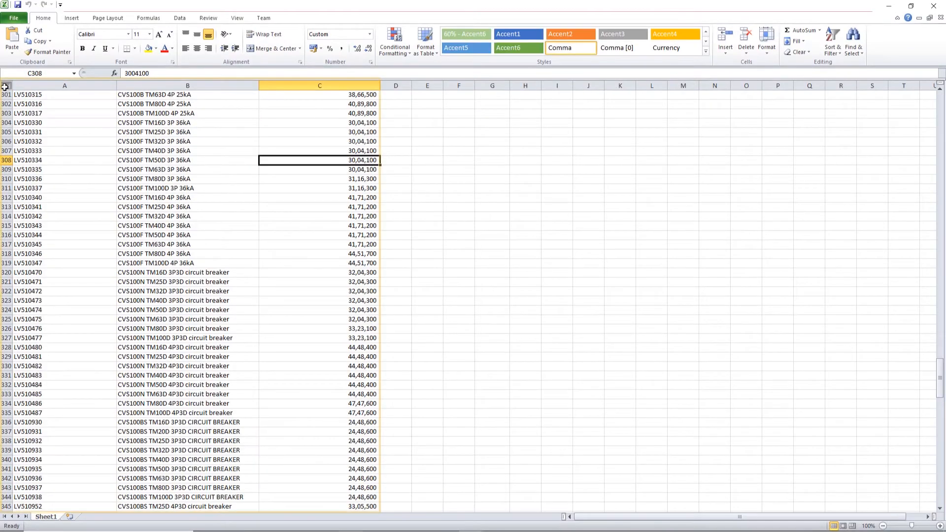
{"action": "left_click", "coordinate": [6, 85]}
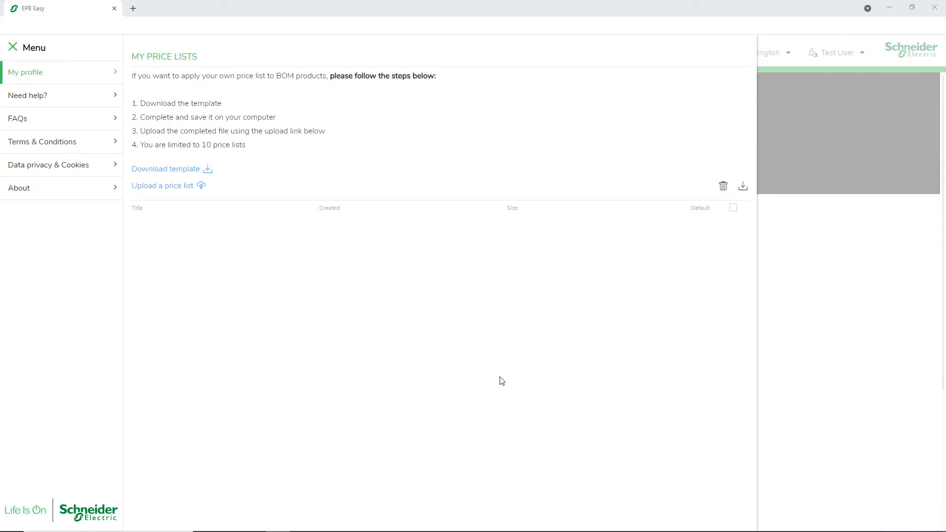
{"action": "mouse_move", "coordinate": [494, 377]}
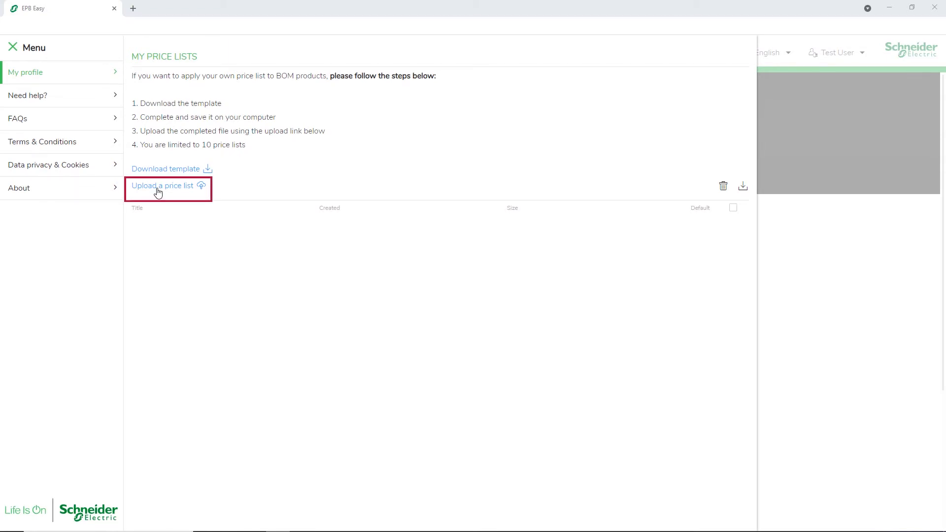
Upload PL 2021_Updated as a new price list, giving five uploaded lists
{"action": "left_click", "coordinate": [161, 185]}
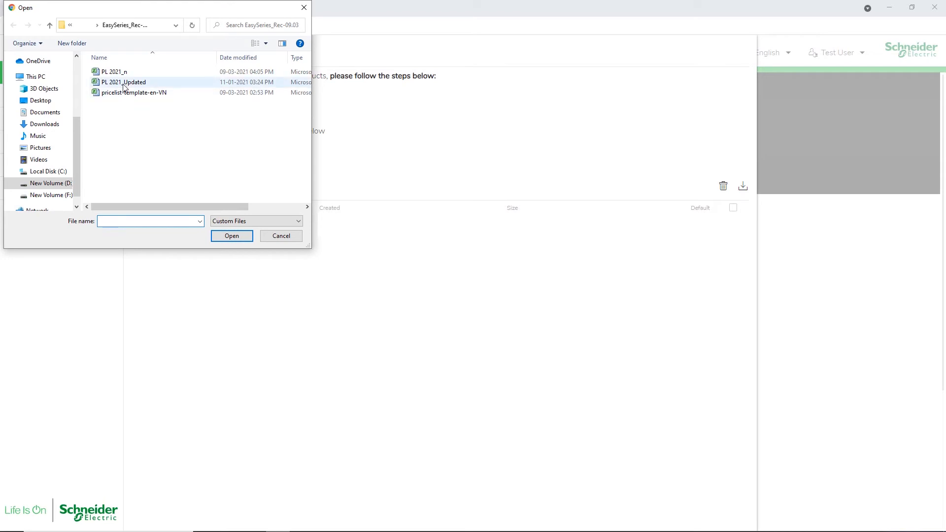
{"action": "left_click", "coordinate": [124, 81]}
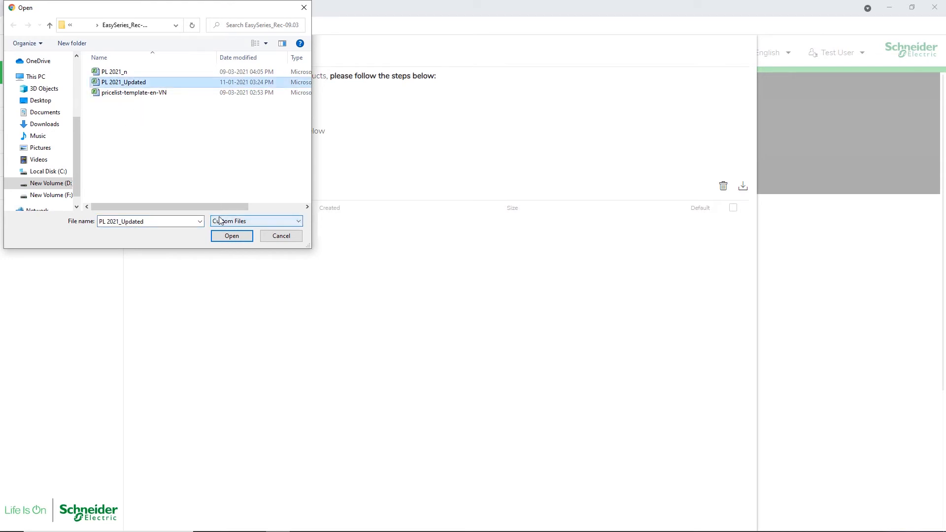
{"action": "left_click", "coordinate": [232, 235]}
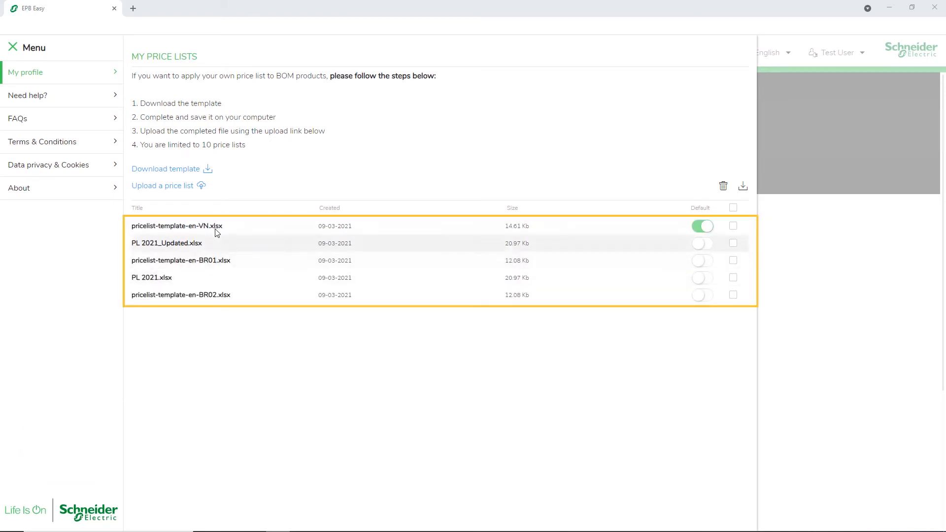
{"action": "mouse_move", "coordinate": [207, 267]}
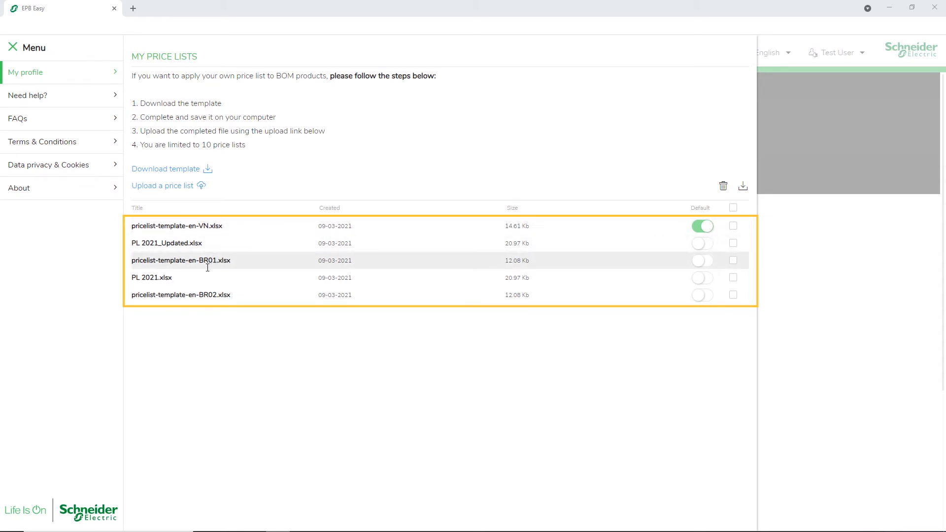
{"action": "mouse_move", "coordinate": [195, 294]}
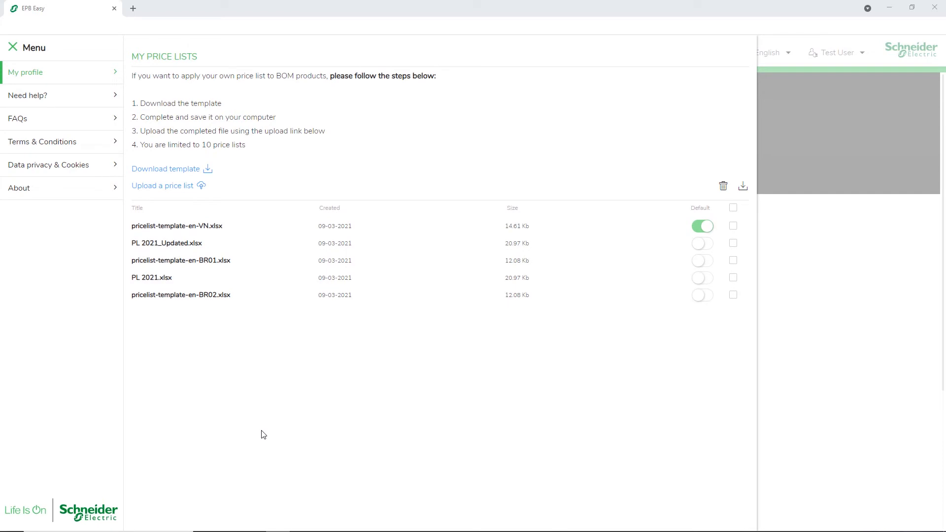
Try PL 2021_Updated.xlsx as default, then restore pricelist-template-en-VN.xlsx and leave the menu
{"action": "left_click", "coordinate": [701, 244]}
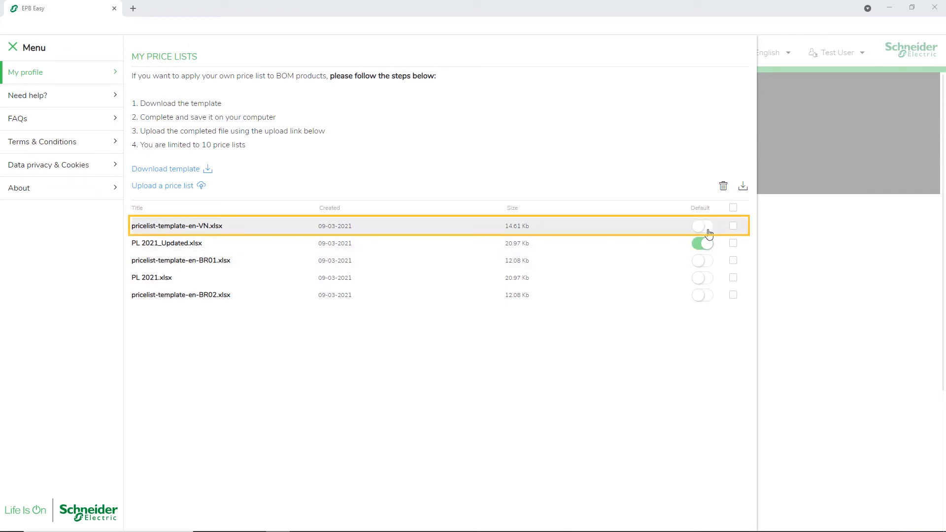
{"action": "left_click", "coordinate": [700, 225]}
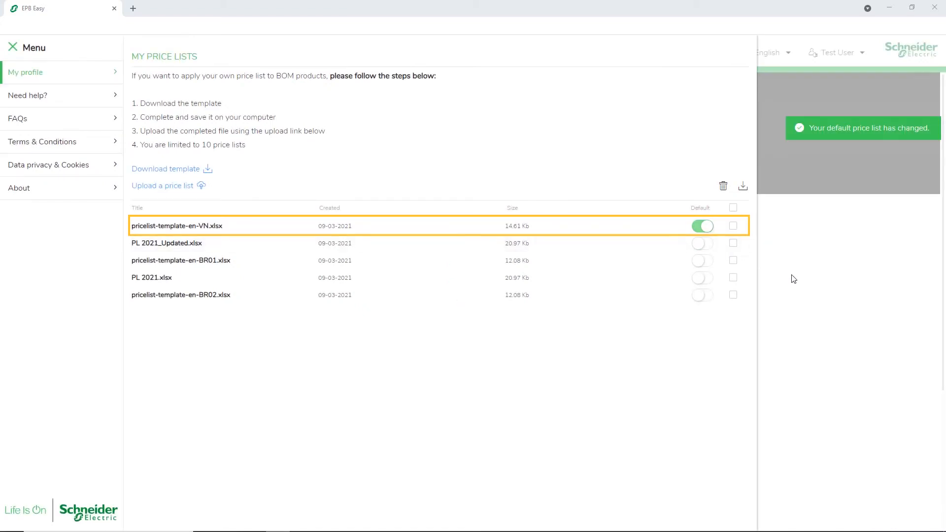
{"action": "left_click", "coordinate": [240, 77]}
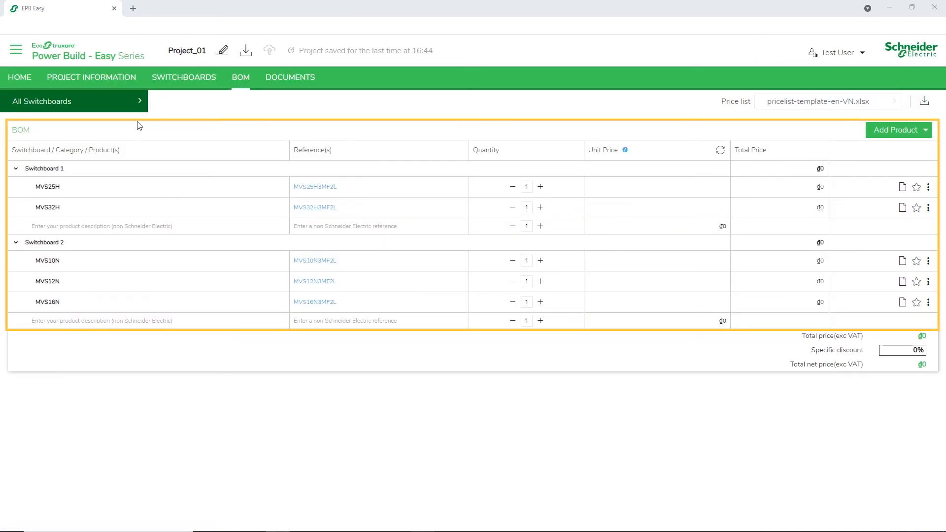
{"action": "mouse_move", "coordinate": [48, 206]}
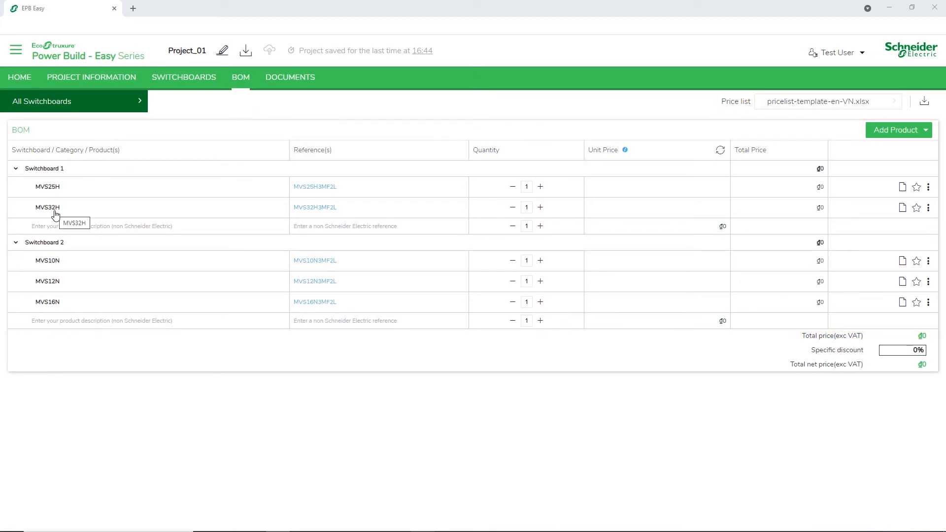
{"action": "mouse_move", "coordinate": [46, 308]}
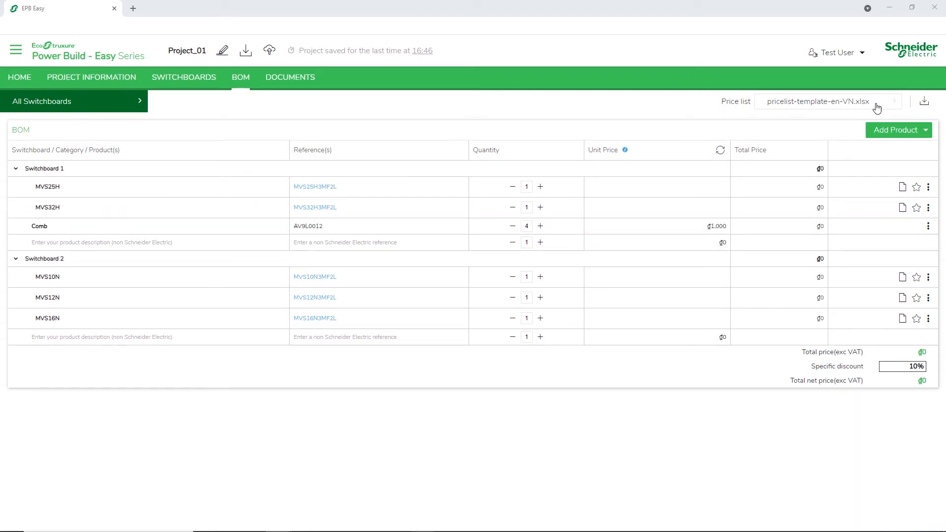
Apply PL 2021.xlsx to the BOM and export Project_01_BoM.xlsx, showing 469,564,920₫ after discount
{"action": "left_click", "coordinate": [894, 100]}
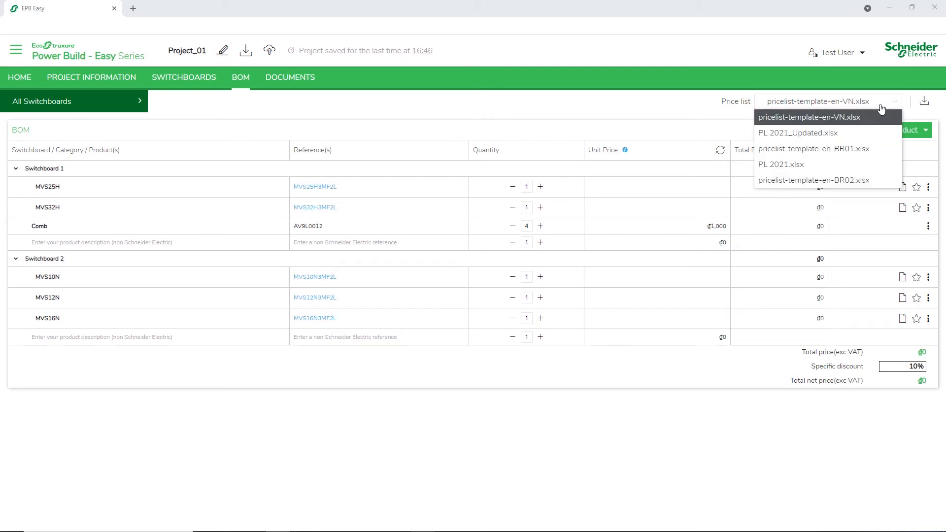
{"action": "mouse_move", "coordinate": [837, 164]}
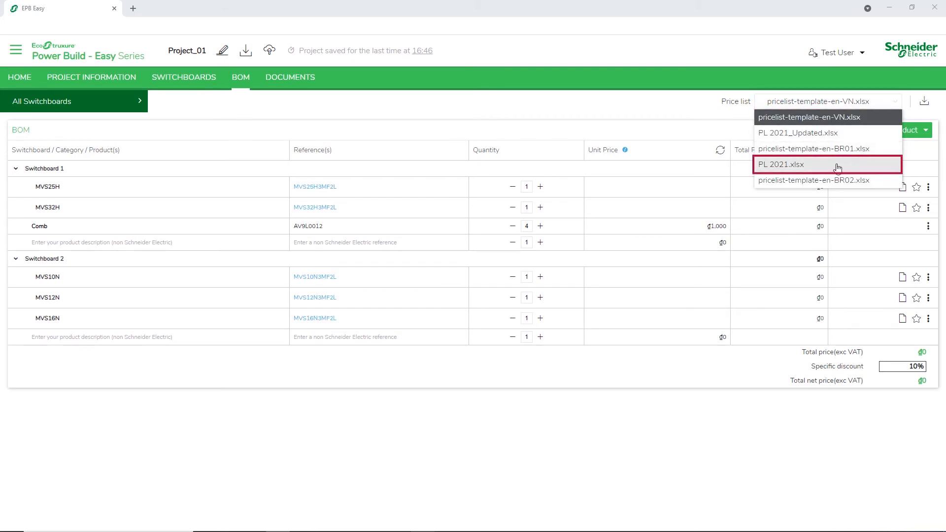
{"action": "left_click", "coordinate": [781, 164]}
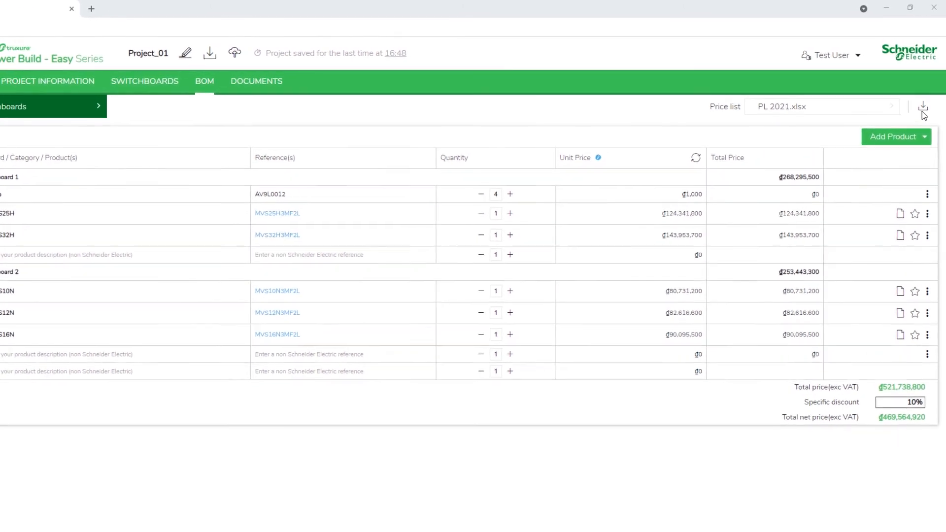
{"action": "left_click", "coordinate": [922, 108]}
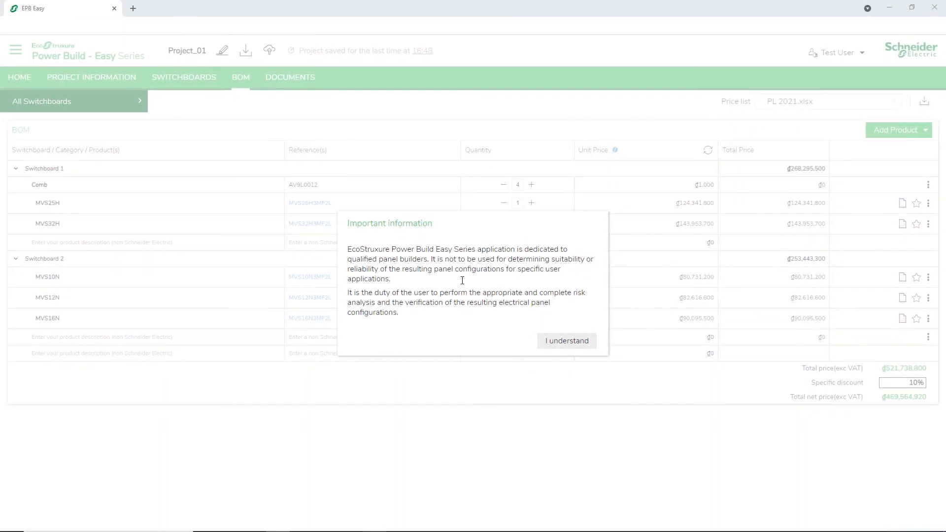
{"action": "left_click", "coordinate": [565, 341]}
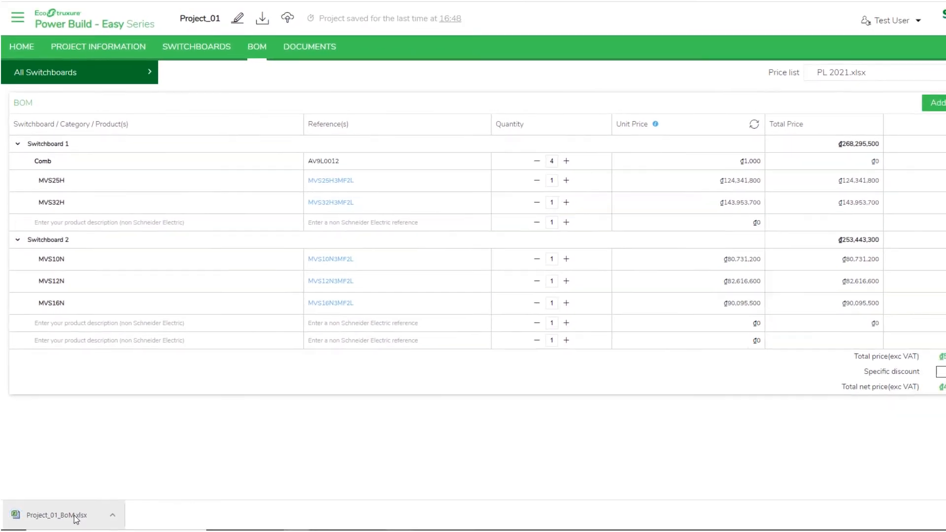
{"action": "left_click", "coordinate": [57, 514]}
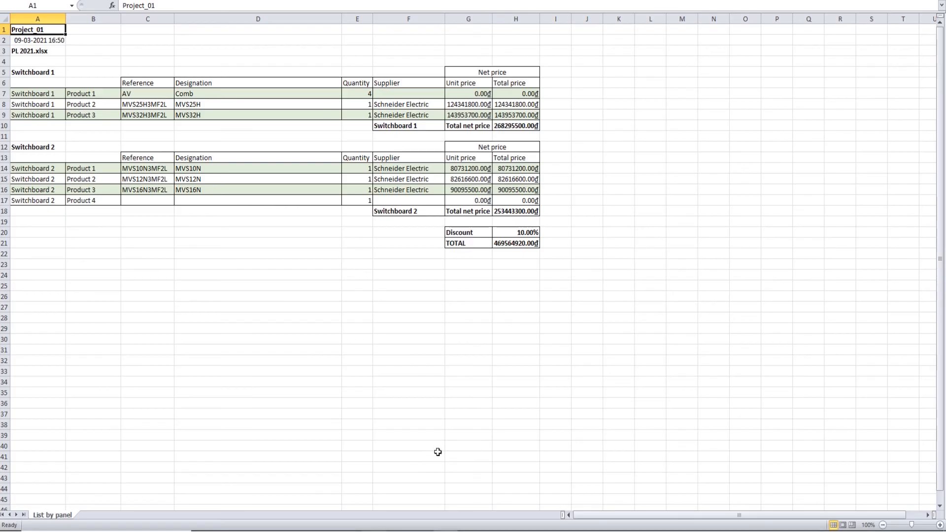